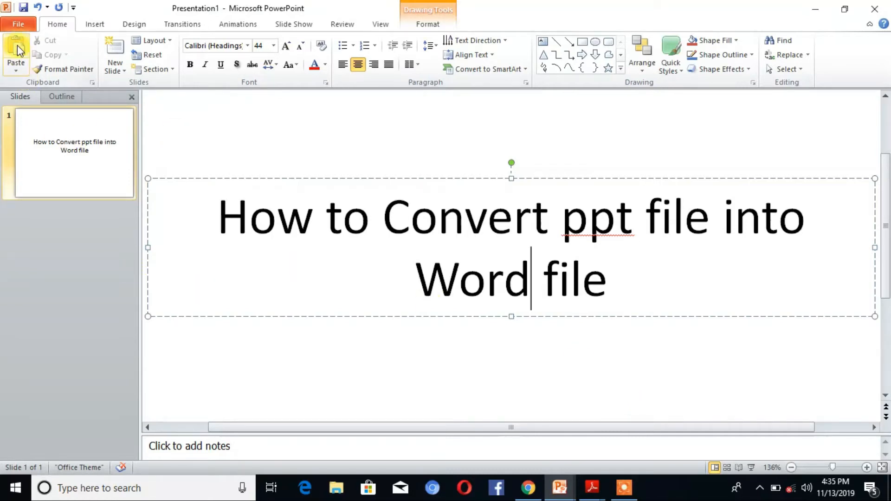
Step: Go to File > New to show the Blank presentation template gallery
{"action": "left_click", "coordinate": [18, 24]}
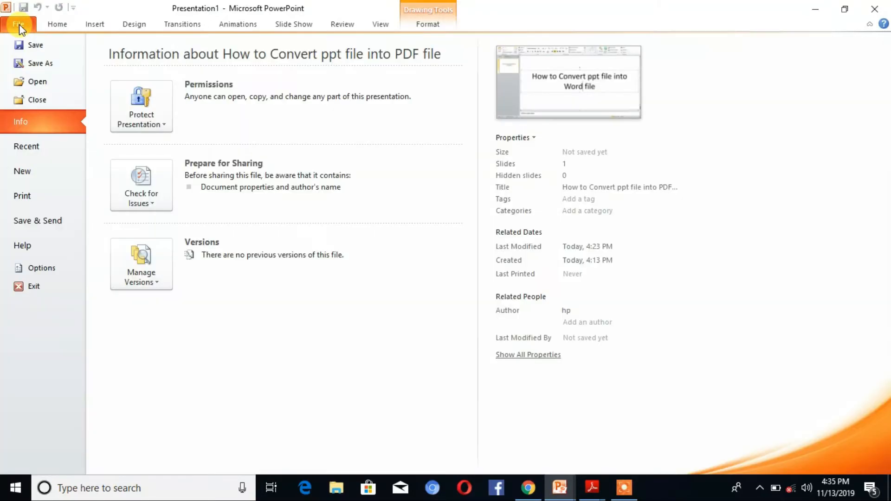
{"action": "left_click", "coordinate": [23, 172]}
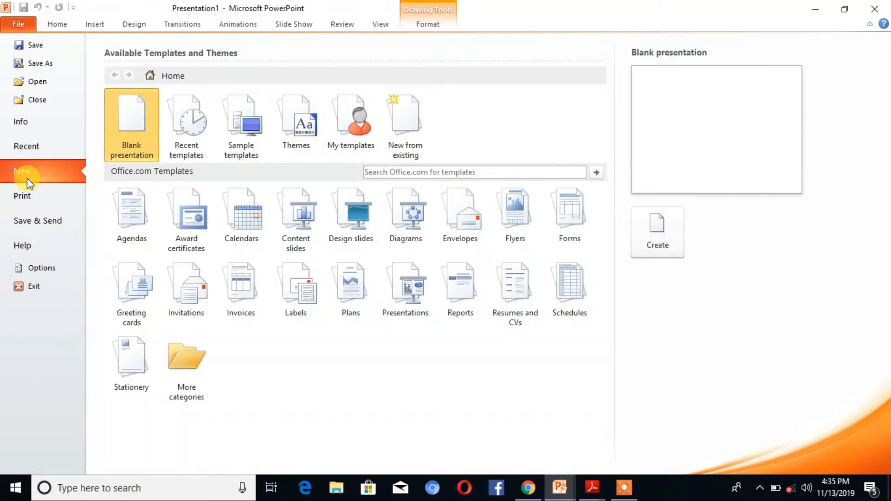
{"action": "mouse_move", "coordinate": [657, 232]}
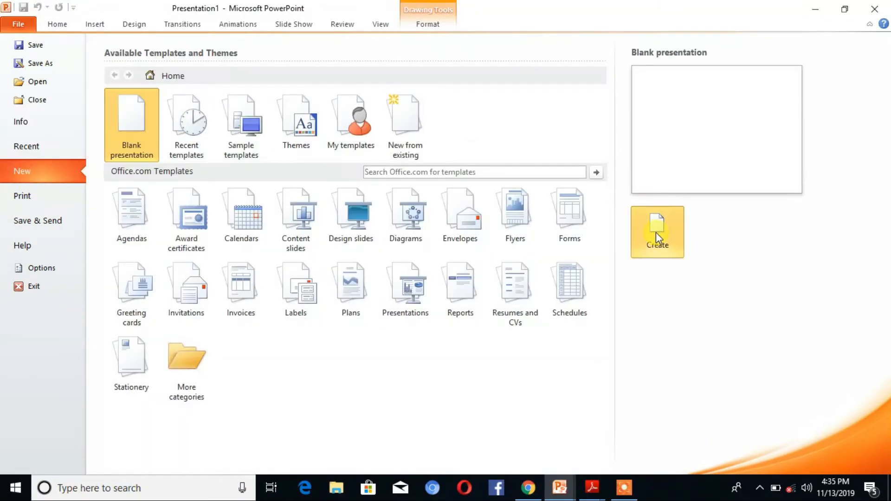
Step: Create a blank deck and title its five slides TECH CAT 1 through TECH CAT 5
{"action": "left_click", "coordinate": [657, 232]}
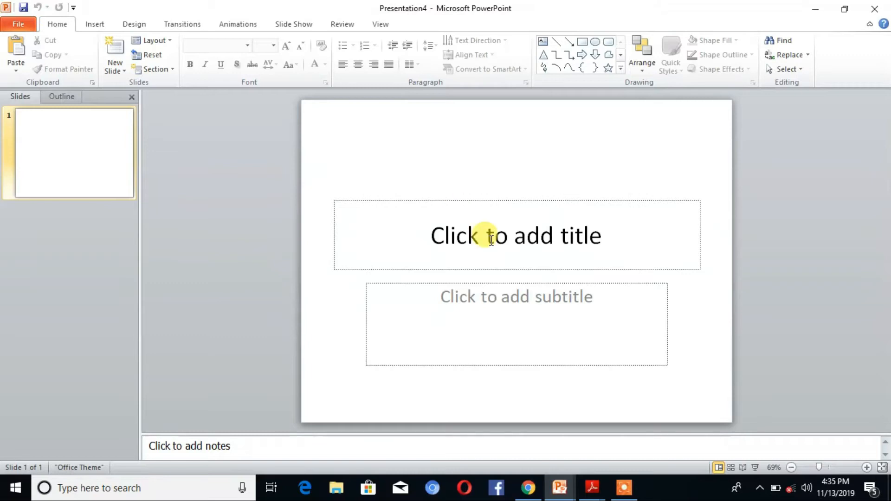
{"action": "left_click", "coordinate": [490, 235]}
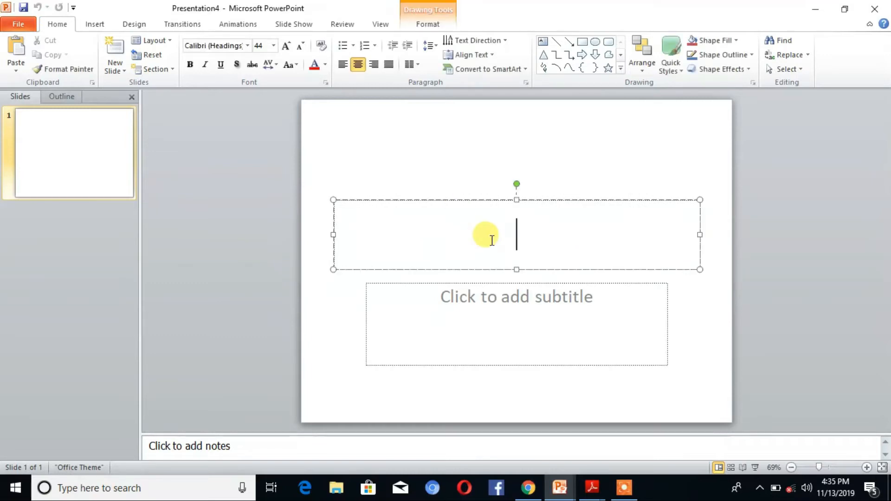
{"action": "type", "text": "TECH CAT"}
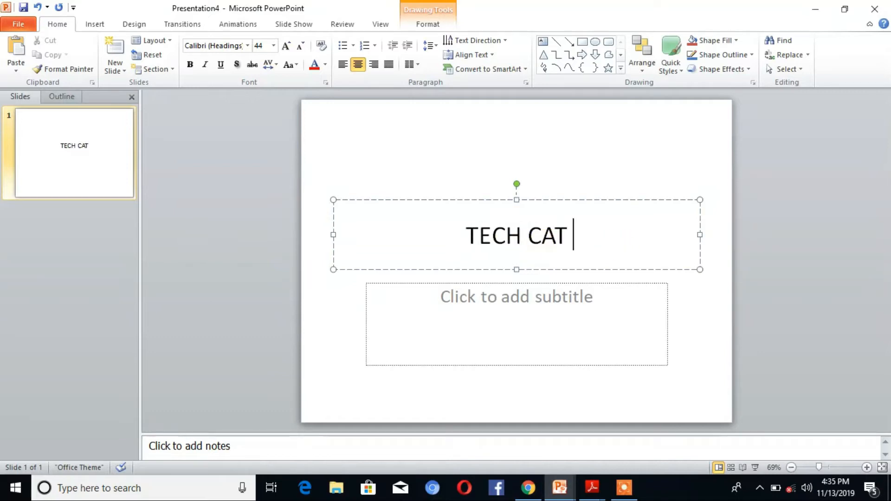
{"action": "type", "text": "1"}
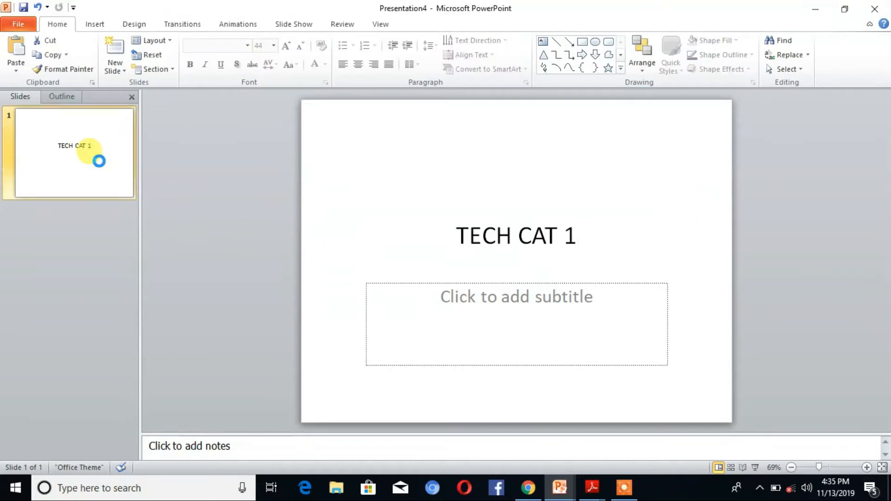
{"action": "mouse_move", "coordinate": [99, 165]}
{"action": "type", "text": "2"}
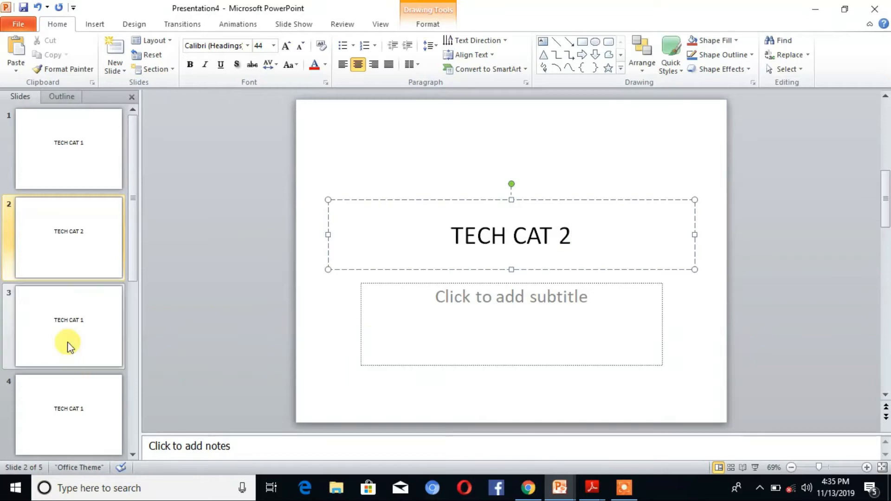
{"action": "left_click", "coordinate": [67, 326]}
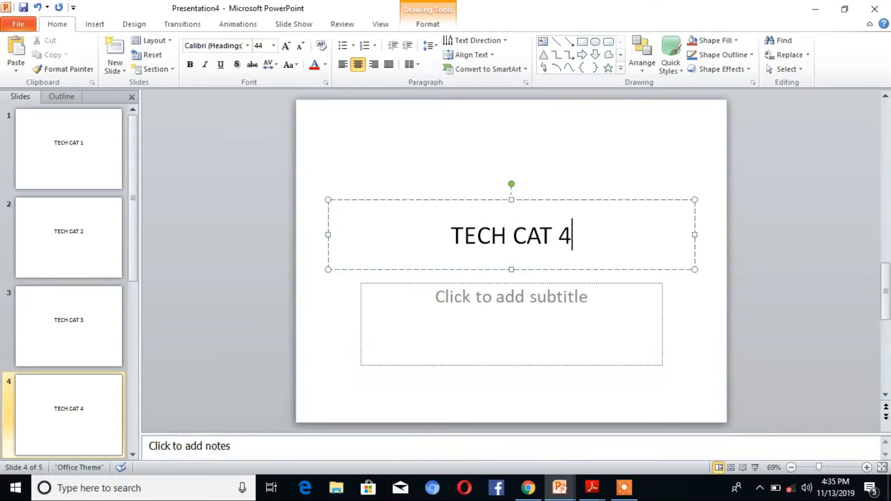
{"action": "mouse_move", "coordinate": [140, 253]}
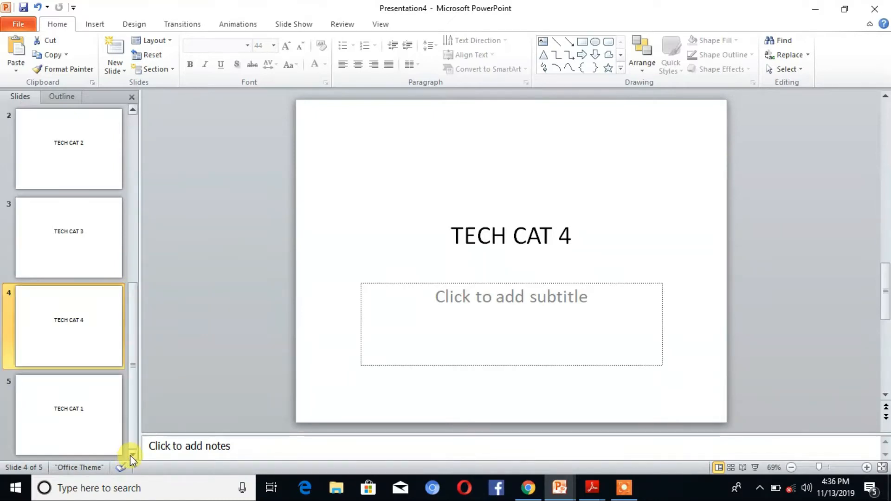
{"action": "left_click", "coordinate": [68, 414]}
{"action": "type", "text": "5"}
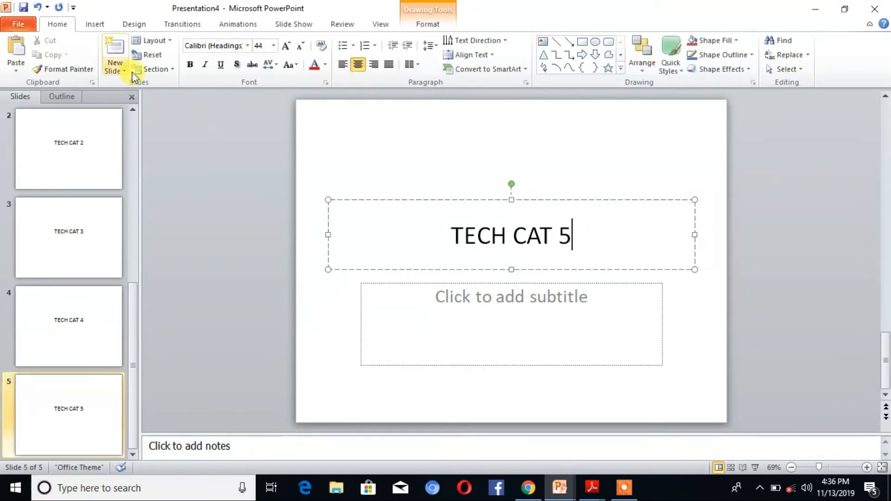
Step: Preview another design theme, then apply Angles to all five slides
{"action": "left_click", "coordinate": [134, 24]}
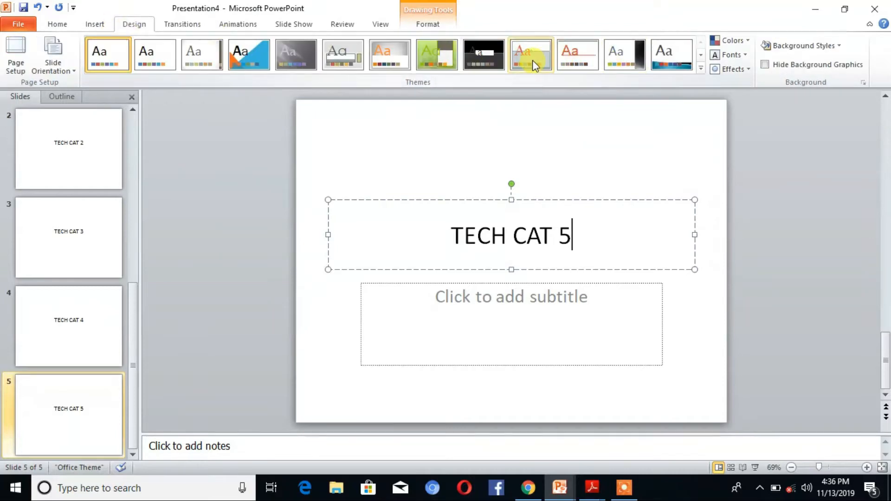
{"action": "left_click", "coordinate": [295, 55]}
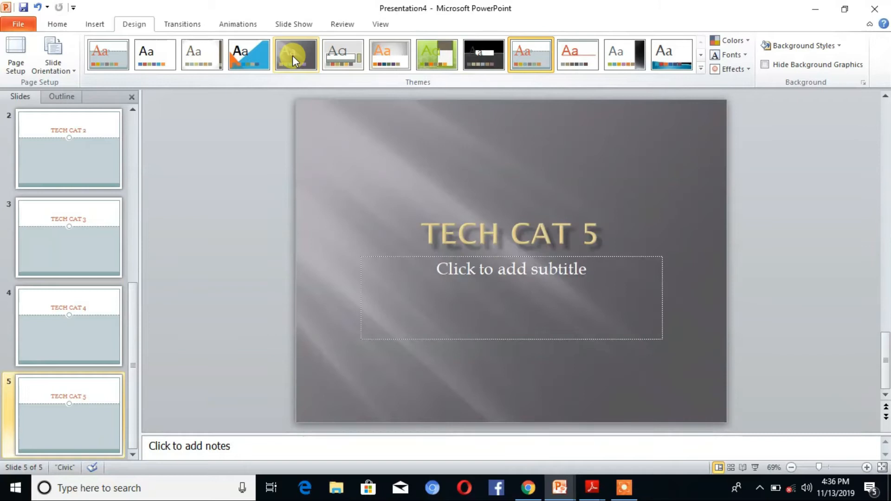
{"action": "left_click", "coordinate": [248, 55]}
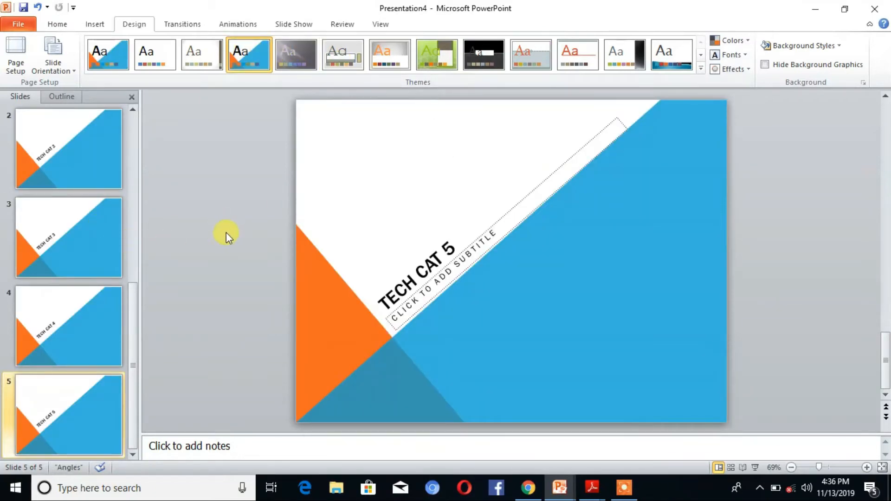
{"action": "mouse_move", "coordinate": [173, 175]}
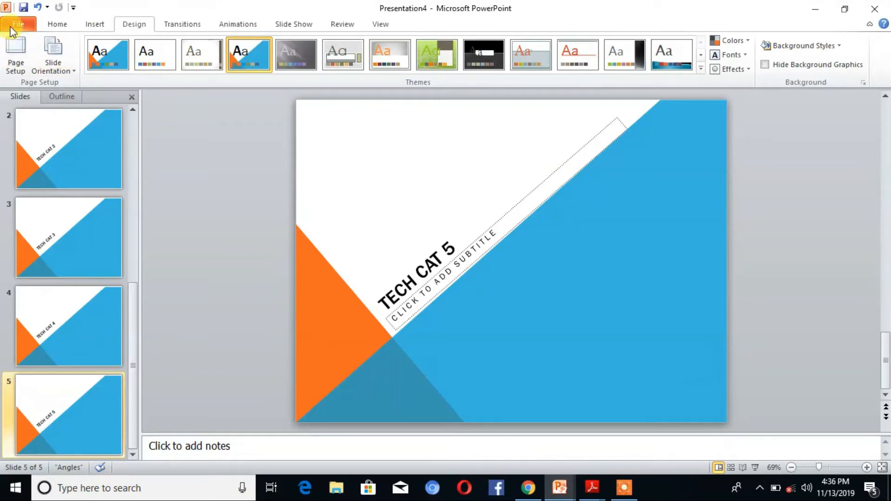
Step: Save the presentation to the Desktop with the file name 'PPT TO WORD'
{"action": "left_click", "coordinate": [18, 23]}
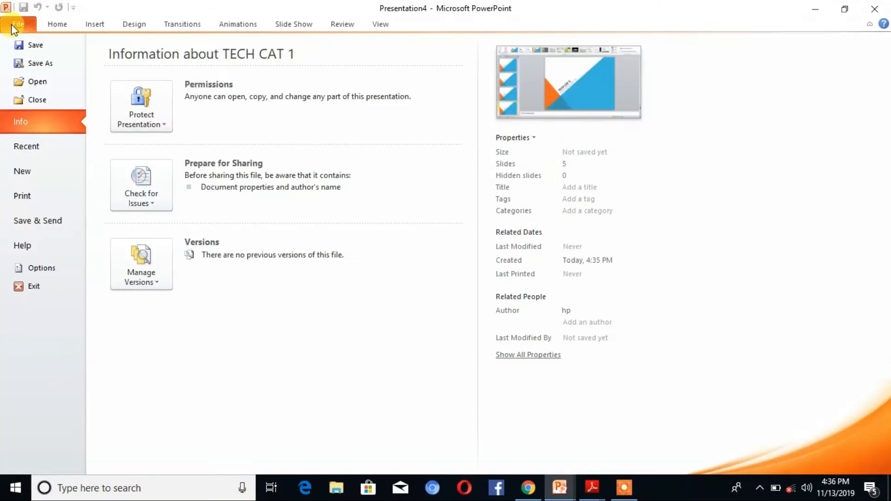
{"action": "left_click", "coordinate": [134, 23]}
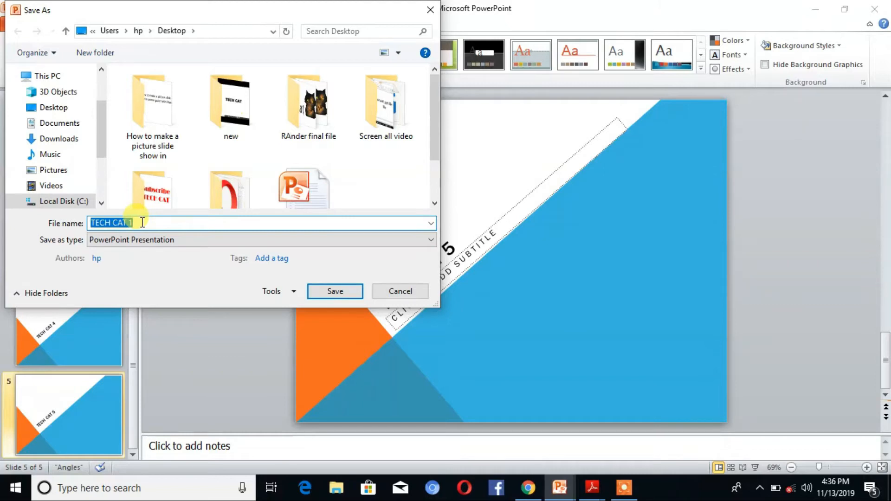
{"action": "key", "text": "Delete"}
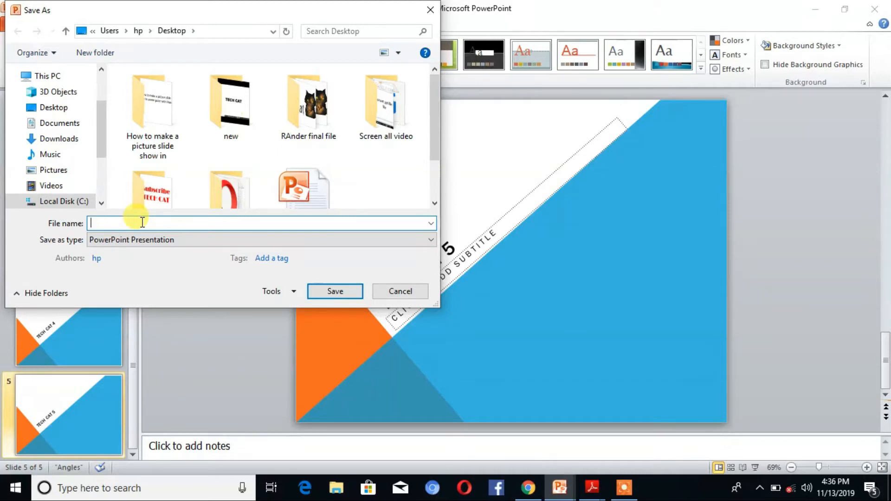
{"action": "type", "text": "PPT TO WORD"}
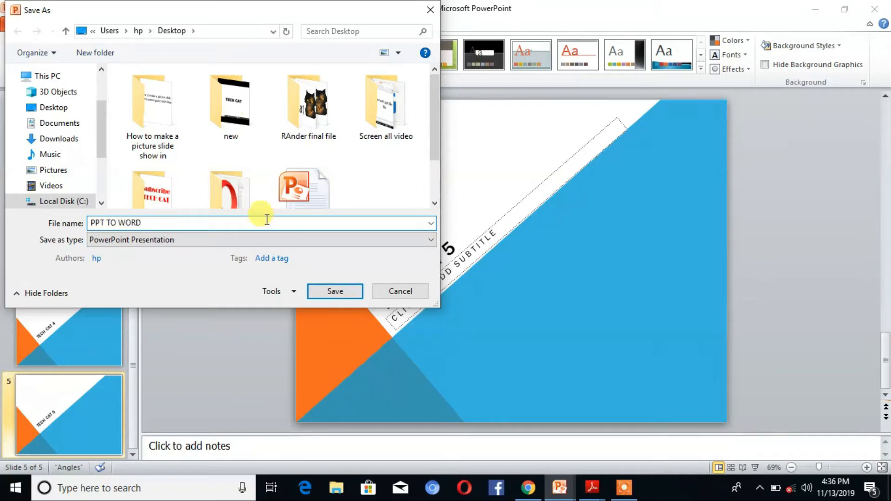
{"action": "mouse_move", "coordinate": [335, 291]}
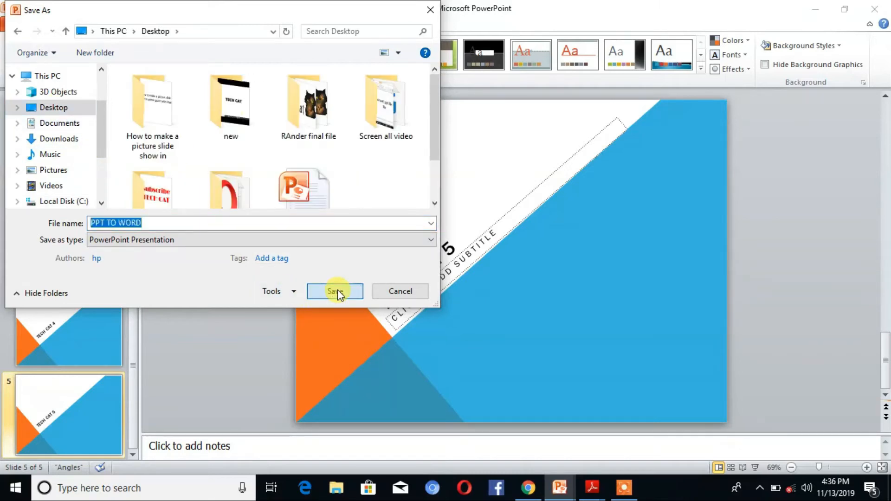
{"action": "left_click", "coordinate": [334, 291]}
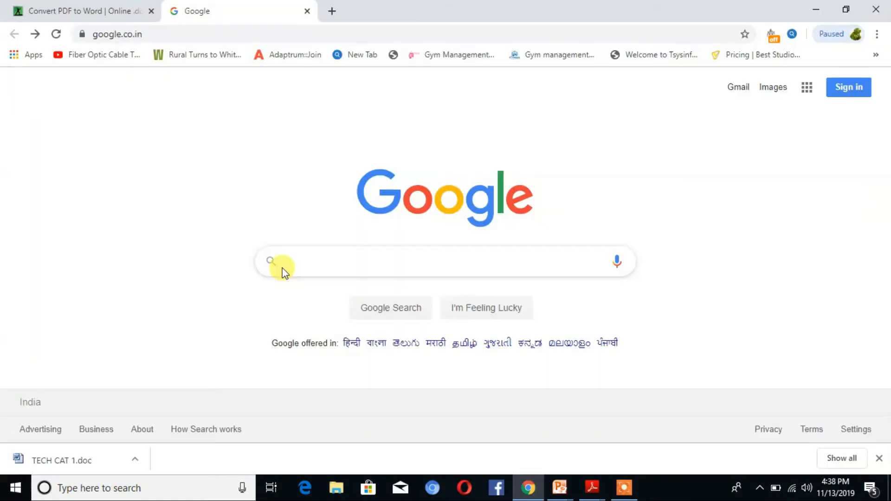
Step: Search Google for a doc converter and reach Online-Convert's Convert To DOC upload area
{"action": "type", "text": "c"}
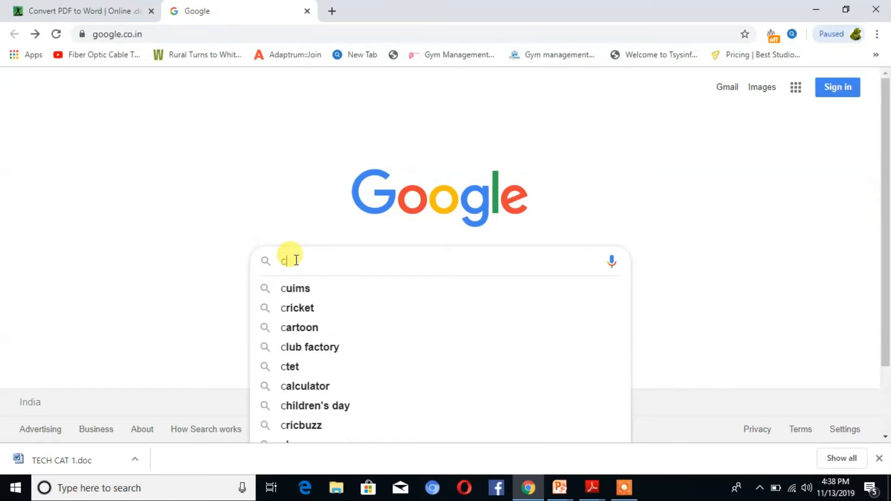
{"action": "type", "text": "onvert"}
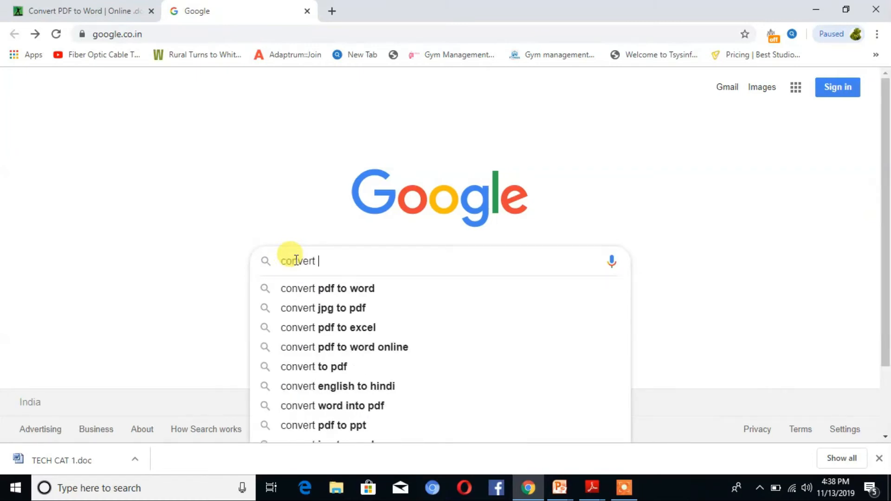
{"action": "type", "text": "docum"}
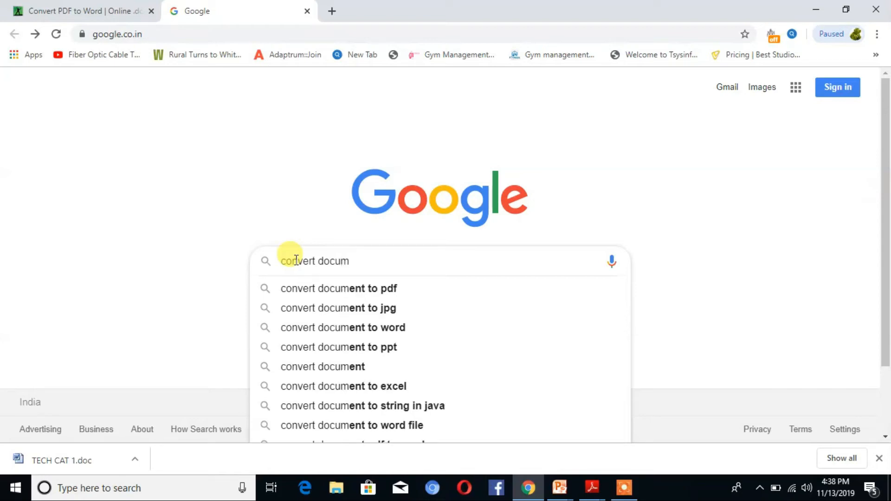
{"action": "type", "text": "t online"}
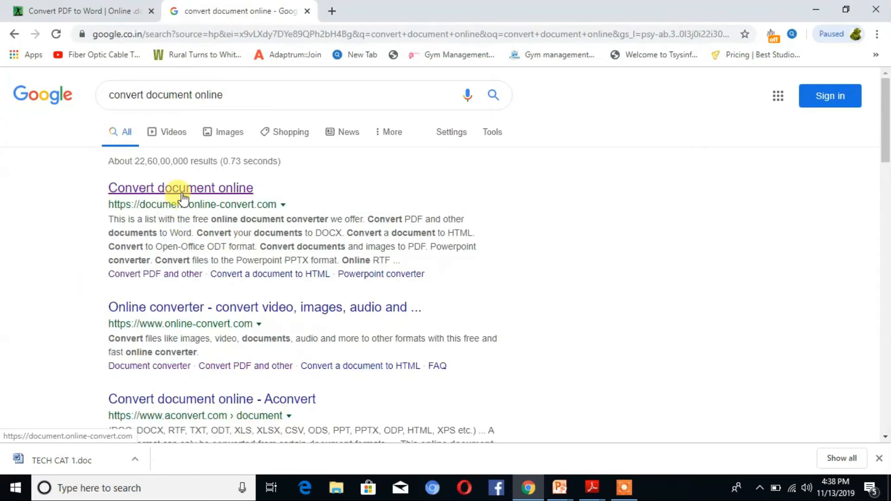
{"action": "left_click", "coordinate": [180, 188]}
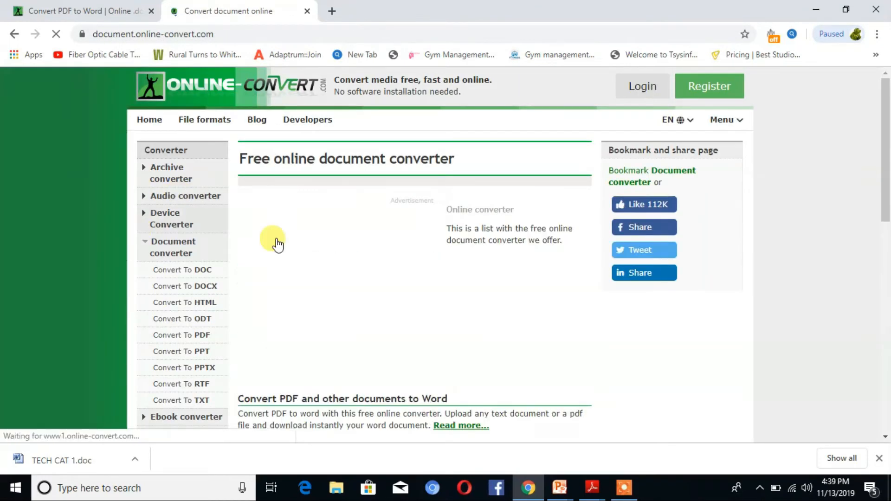
{"action": "left_click", "coordinate": [182, 269]}
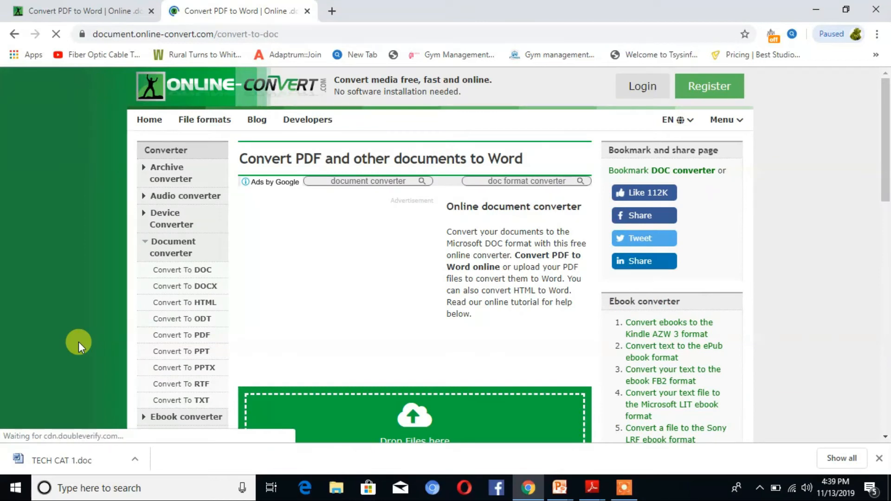
{"action": "mouse_move", "coordinate": [199, 276]}
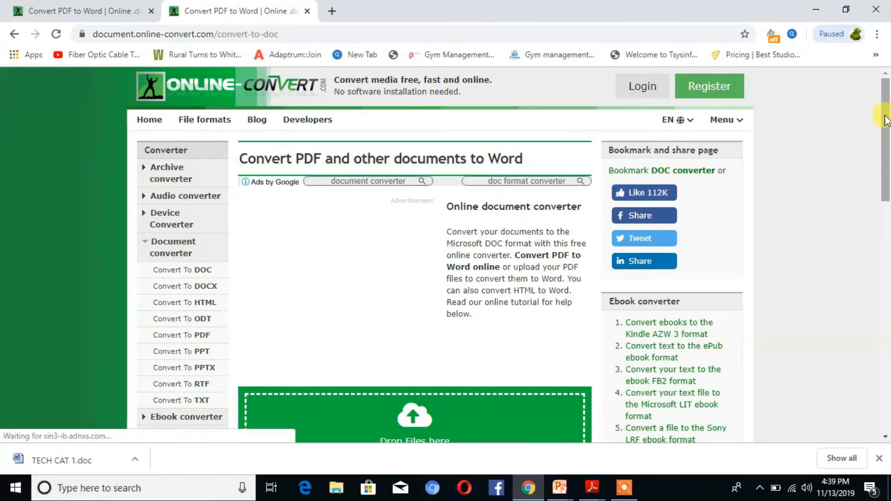
{"action": "scroll", "scroll_direction": "down", "scroll_amount": 3}
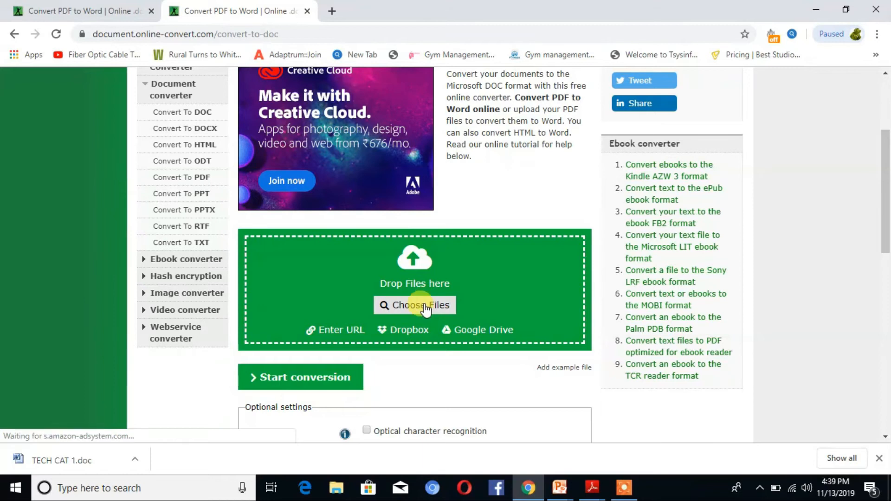
Step: Upload PPT TO WORD.pptx from the Desktop to the converter
{"action": "left_click", "coordinate": [414, 306]}
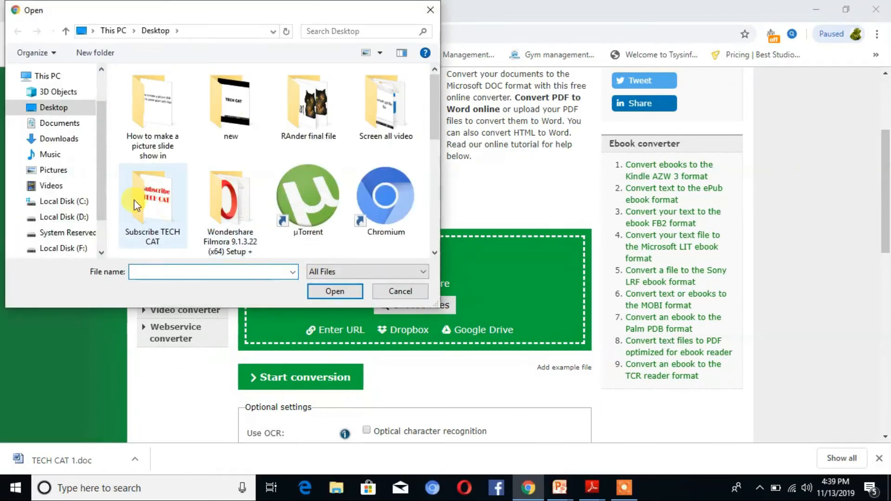
{"action": "scroll", "scroll_direction": "down", "scroll_amount": 3}
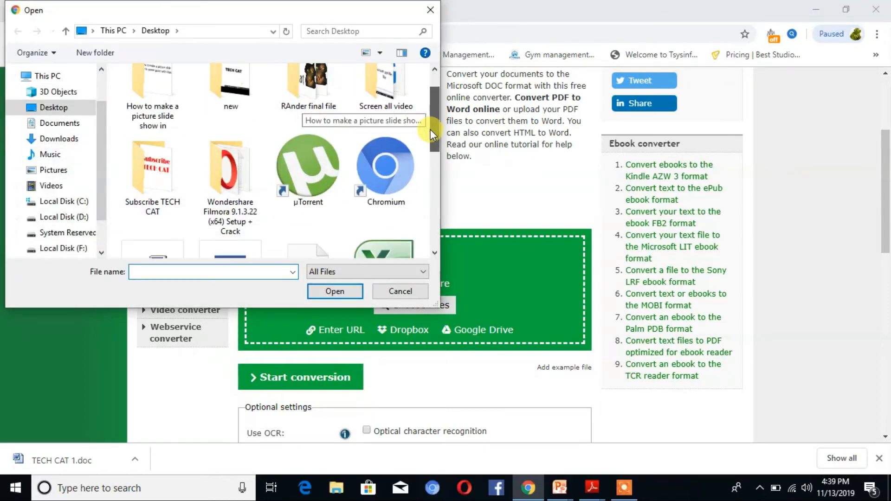
{"action": "scroll", "scroll_direction": "down", "scroll_amount": 3}
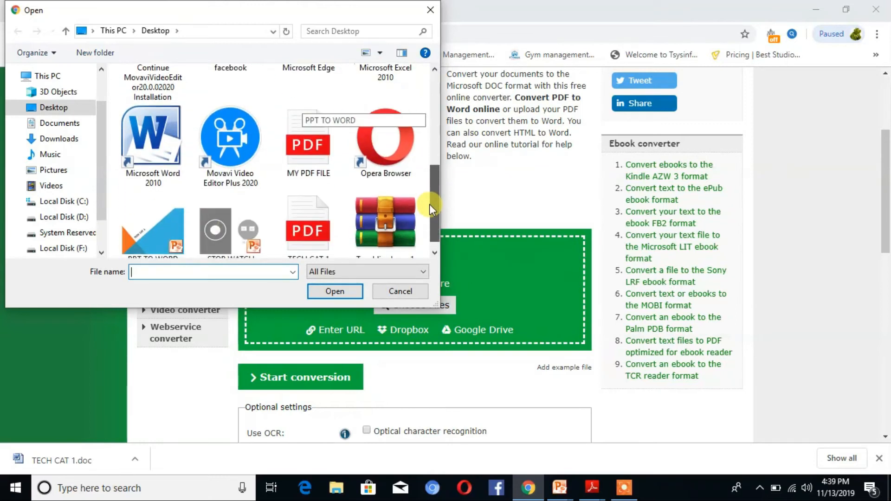
{"action": "scroll", "scroll_direction": "down", "scroll_amount": 3}
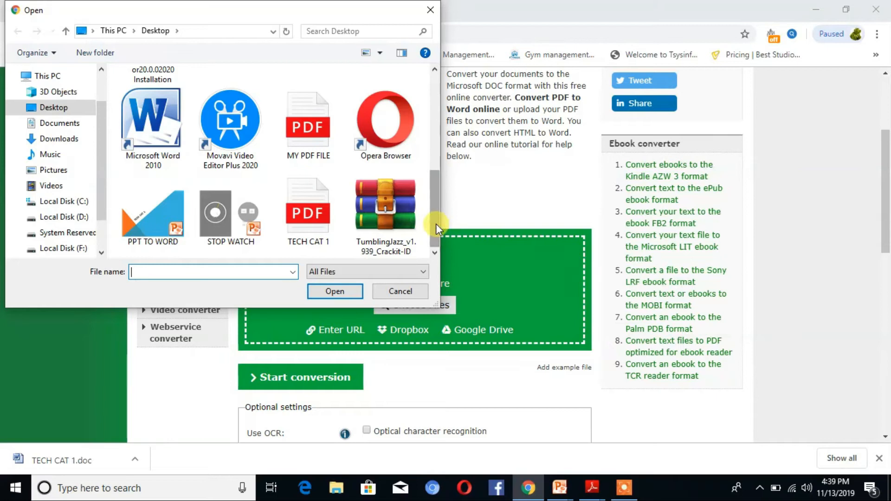
{"action": "left_click", "coordinate": [152, 216]}
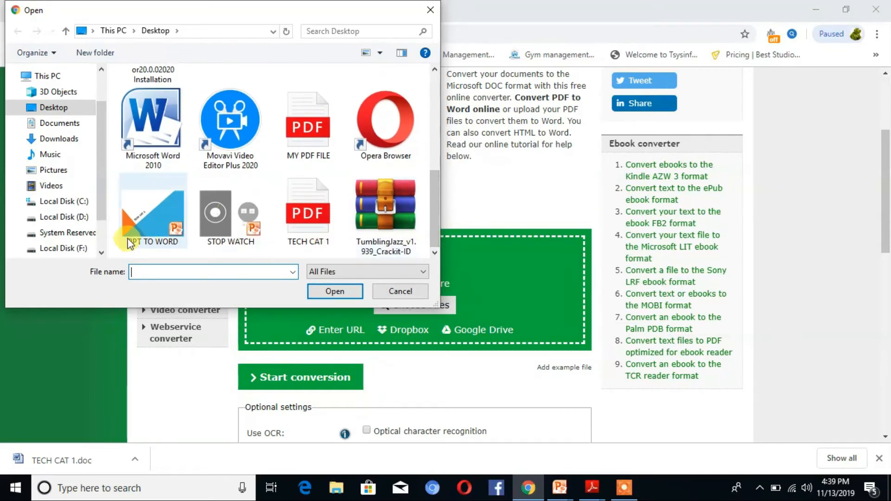
{"action": "left_click", "coordinate": [152, 210]}
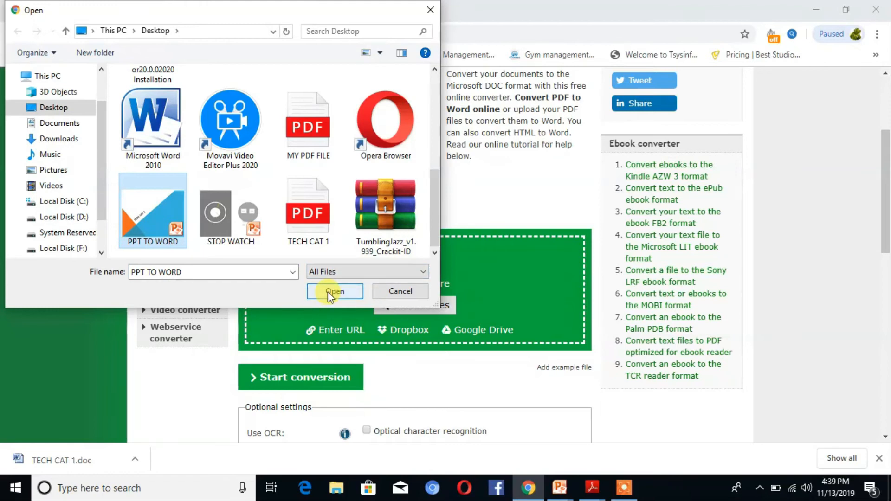
{"action": "left_click", "coordinate": [334, 291]}
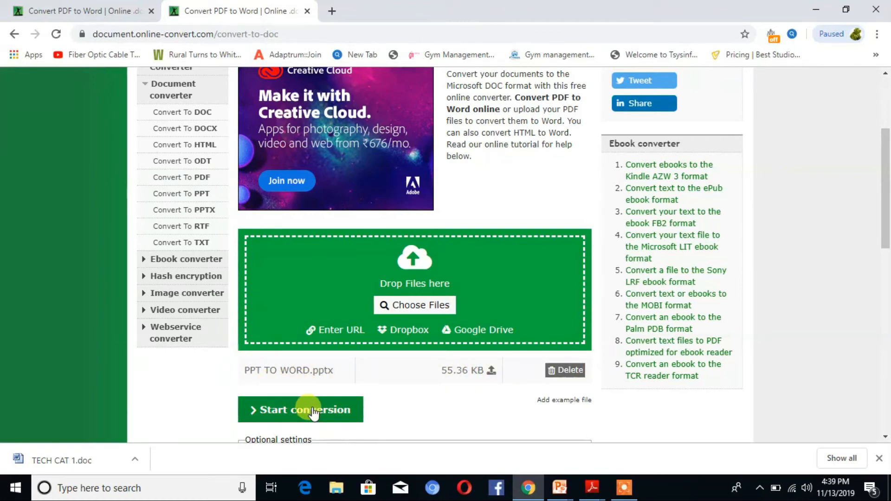
{"action": "mouse_move", "coordinate": [295, 413]}
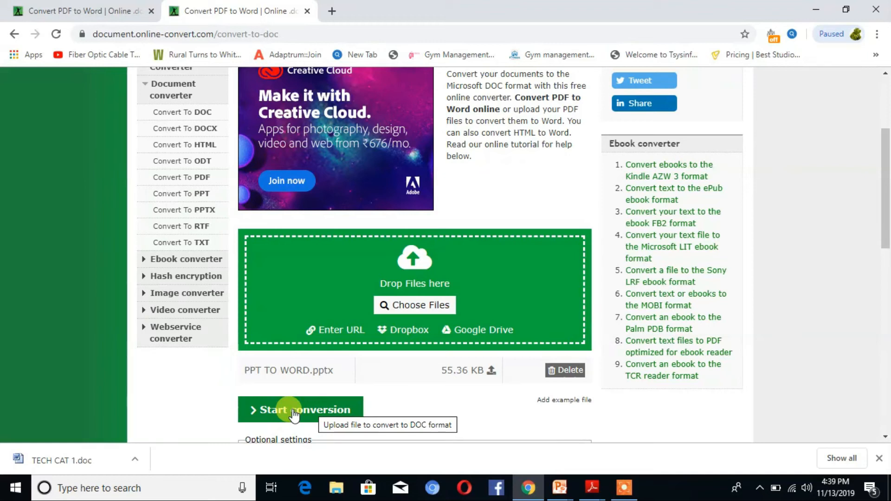
Step: Run the conversion until PPT TO WORD.doc (231.17 kB) is completed
{"action": "left_click", "coordinate": [299, 409]}
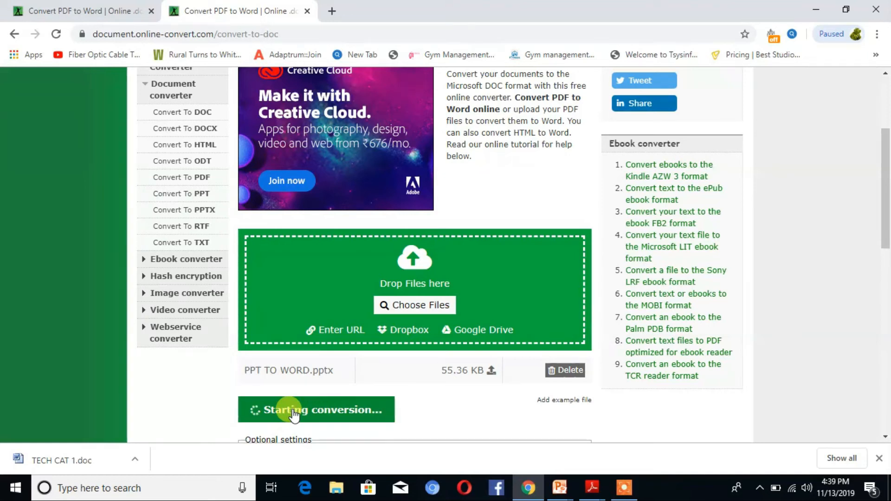
{"action": "left_click", "coordinate": [316, 409]}
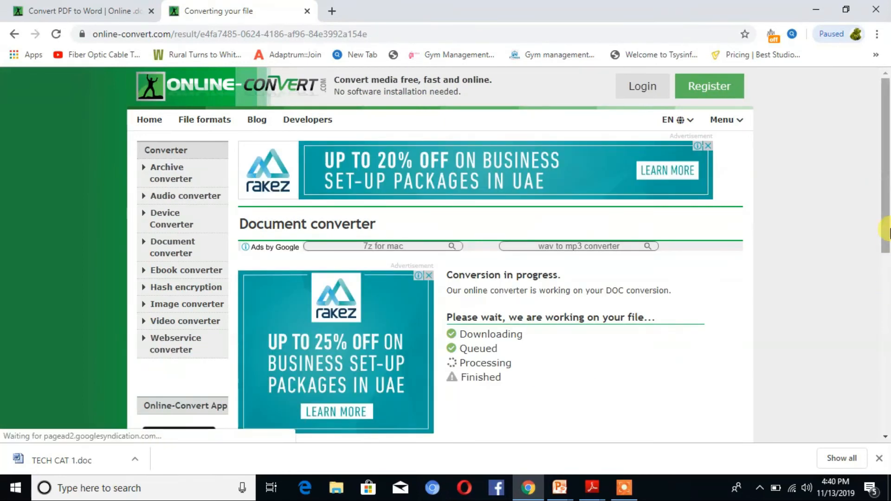
{"action": "scroll", "scroll_direction": "down", "scroll_amount": 3}
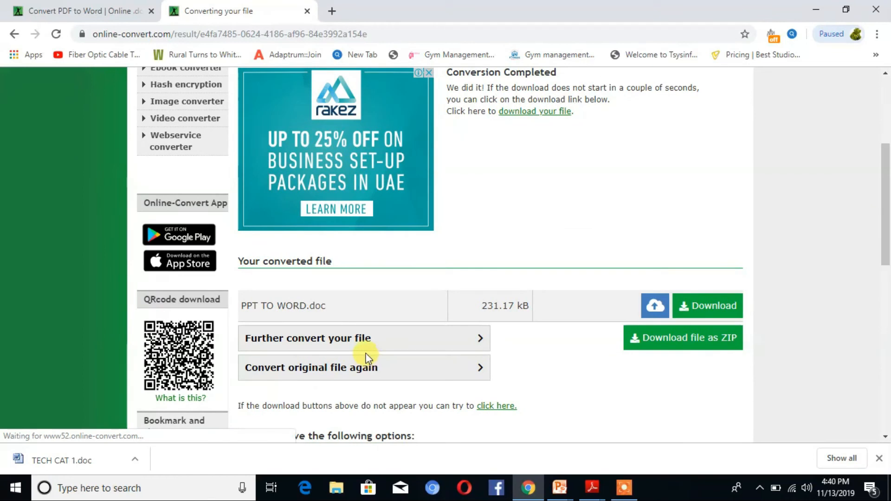
Step: Download PPT TO WORD to the Desktop as a Word 97-2003 document
{"action": "left_click", "coordinate": [706, 306]}
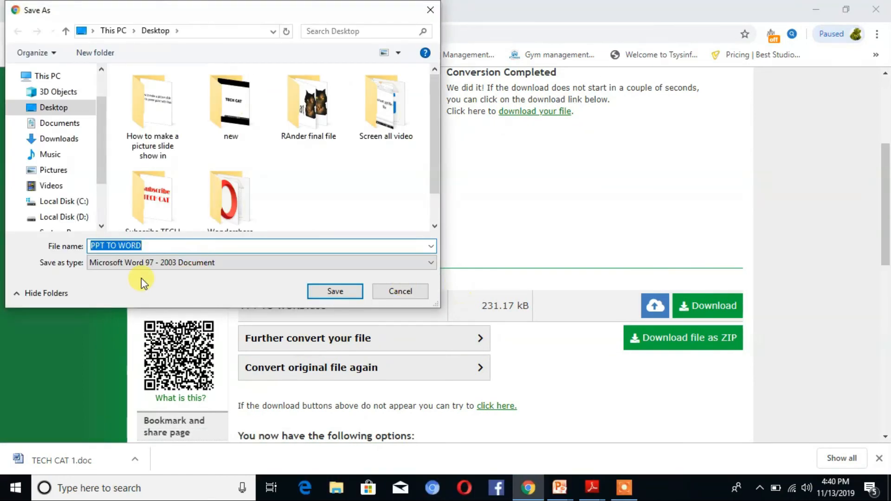
{"action": "mouse_move", "coordinate": [244, 263]}
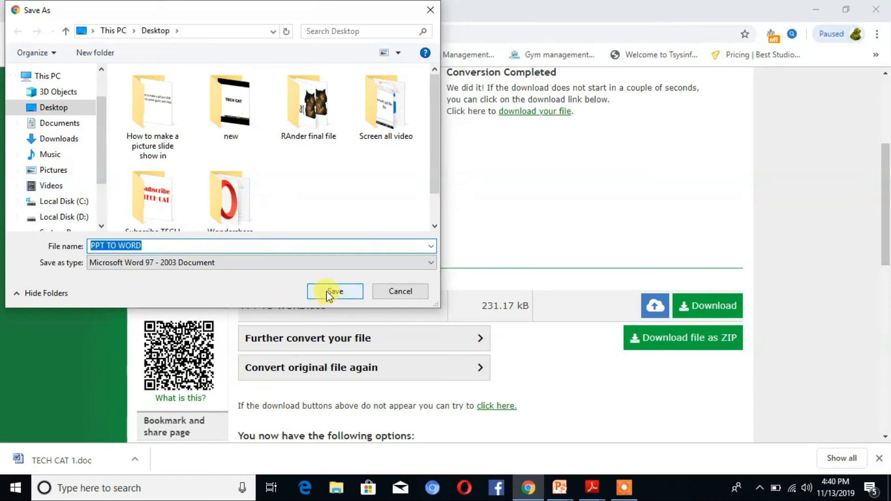
{"action": "left_click", "coordinate": [334, 291]}
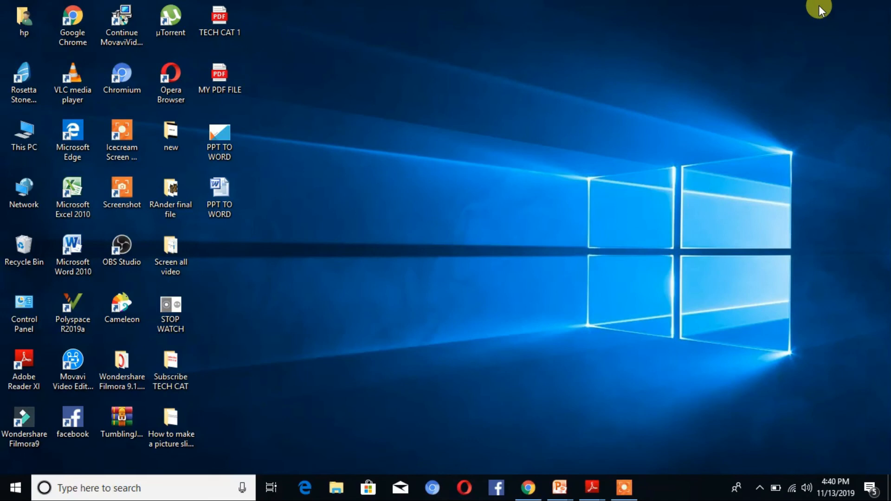
Step: Open the PPT TO WORD file from the Desktop in Microsoft Word
{"action": "left_click", "coordinate": [220, 141]}
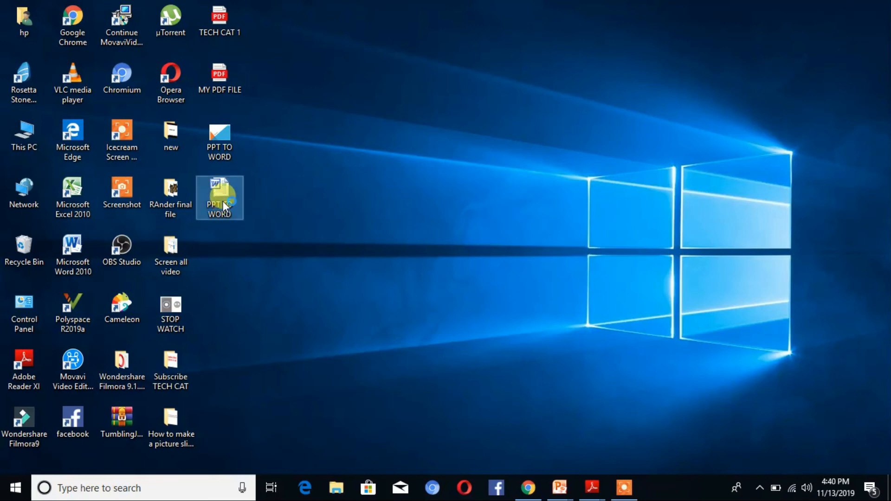
{"action": "double_click", "coordinate": [220, 197]}
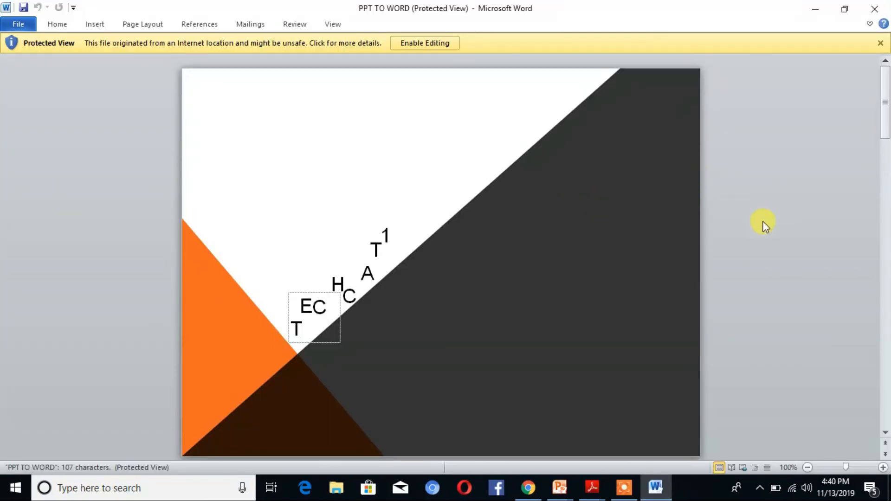
{"action": "mouse_move", "coordinate": [126, 84]}
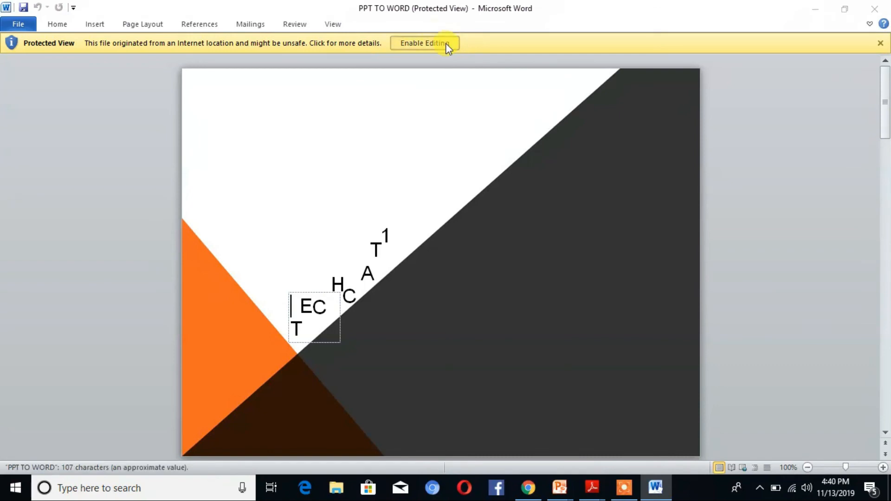
Step: Enable editing and scroll through the converted TECH CAT slide pages
{"action": "left_click", "coordinate": [424, 42]}
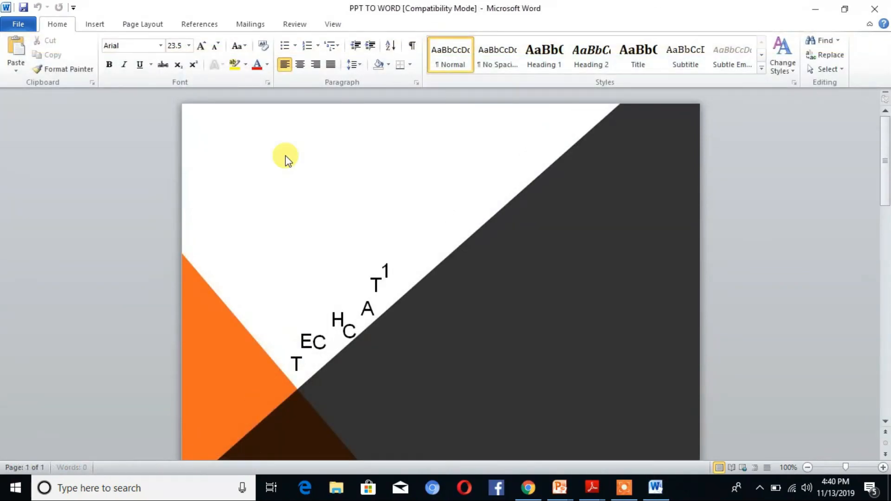
{"action": "scroll", "scroll_direction": "down", "scroll_amount": 3}
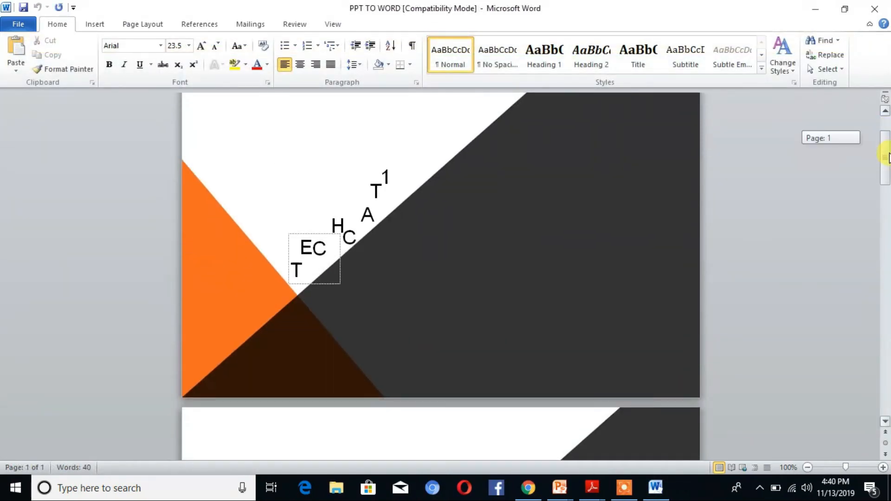
{"action": "scroll", "scroll_direction": "down", "scroll_amount": 3}
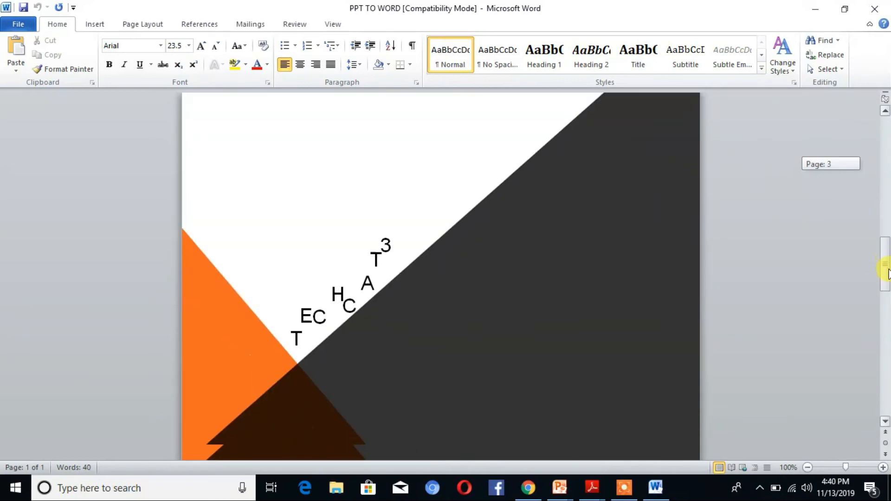
{"action": "scroll", "scroll_direction": "down", "scroll_amount": 3}
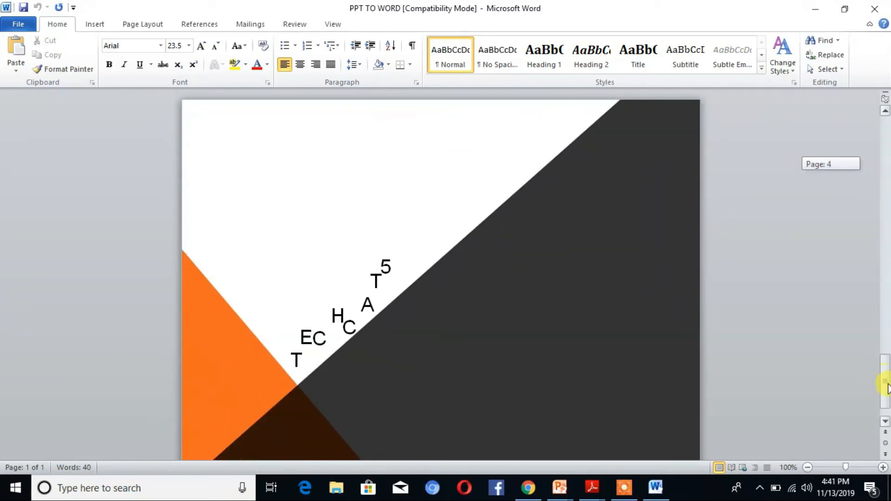
{"action": "scroll", "scroll_direction": "up", "scroll_amount": 3}
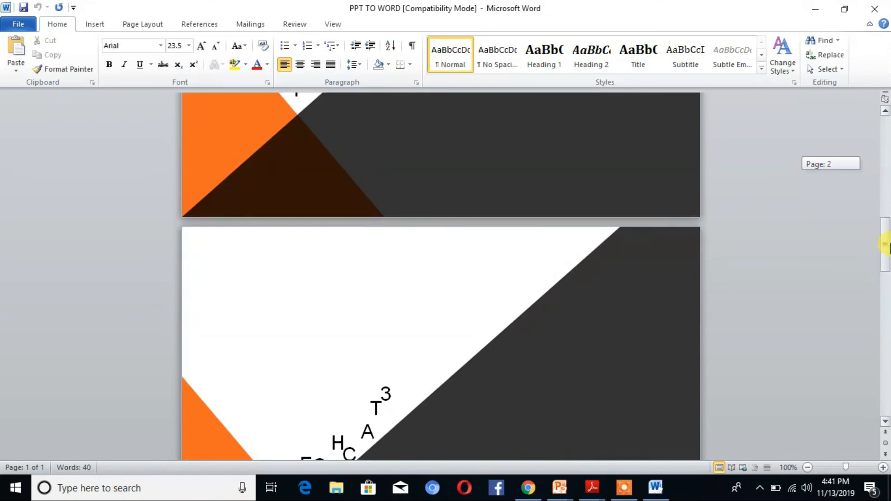